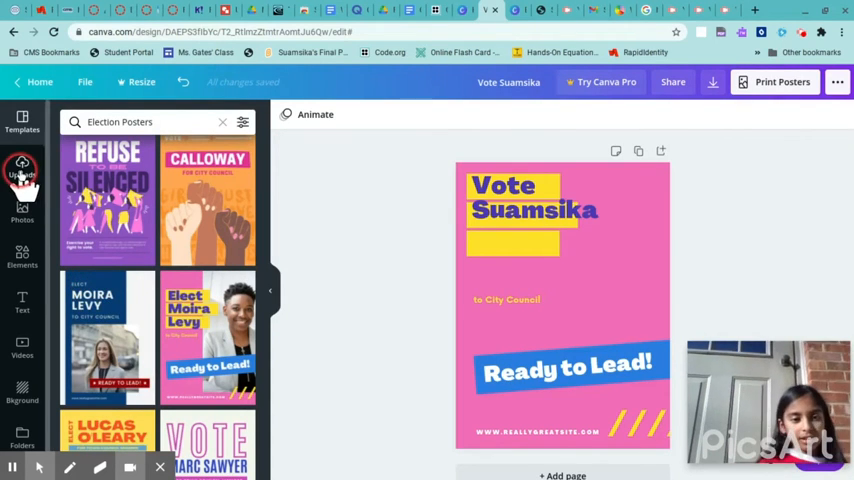
- Browse the Uploads, Photos and Elements libraries
left_click(22, 165)
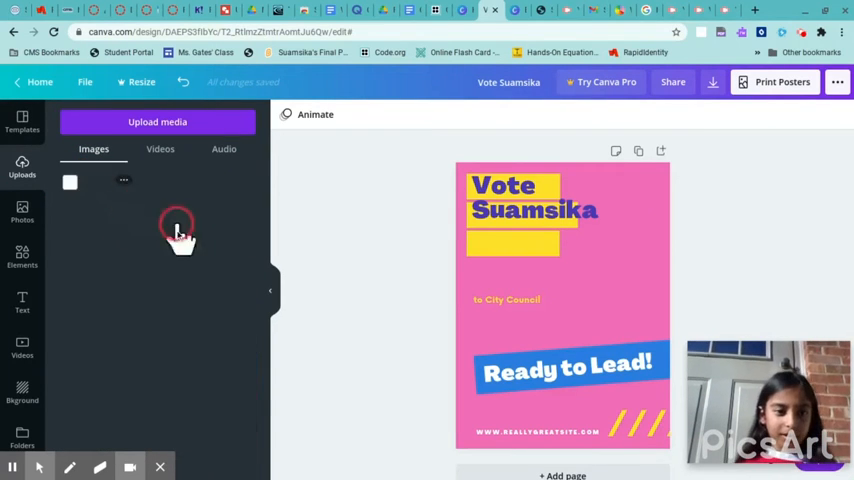
left_click(22, 210)
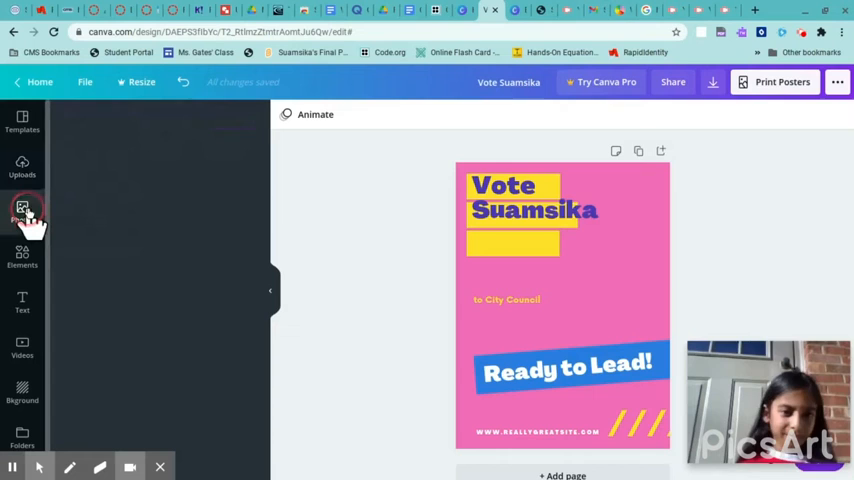
left_click(22, 210)
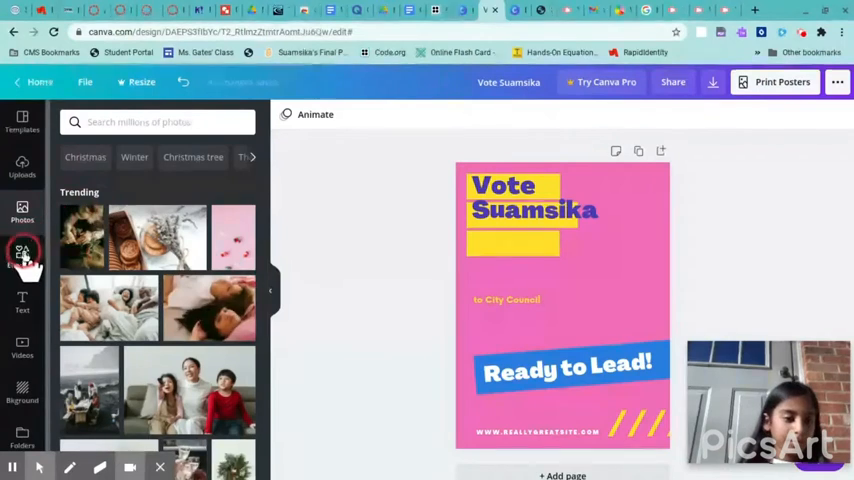
left_click(22, 255)
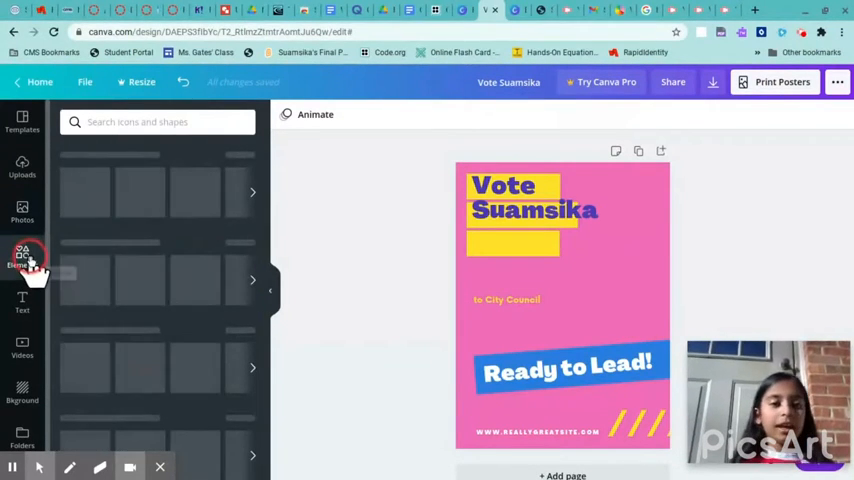
left_click(22, 258)
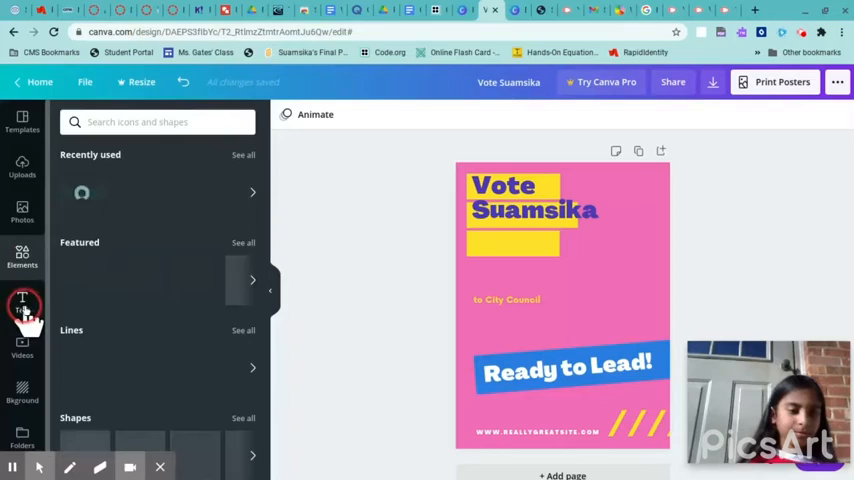
- Browse the Text and Videos libraries, ending on the Background library
left_click(22, 300)
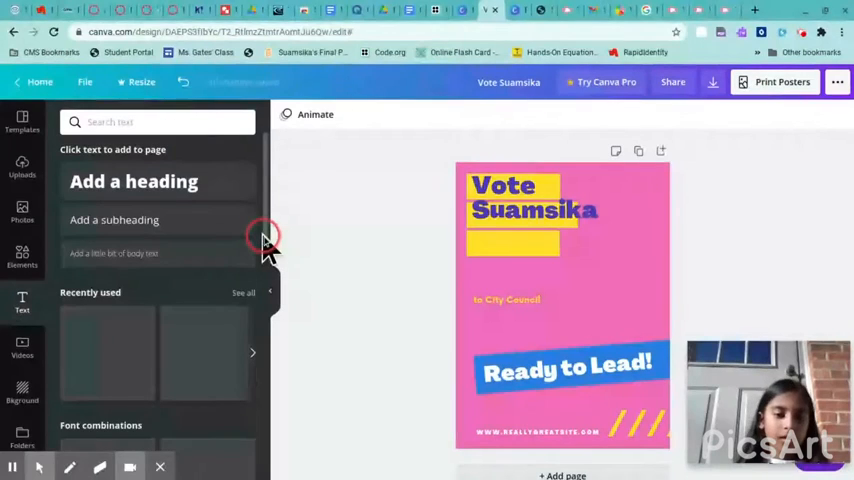
mouse_move(160, 330)
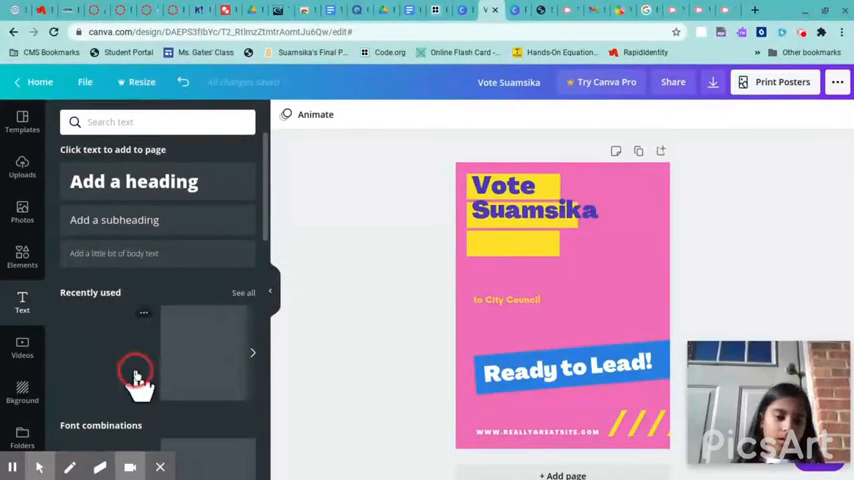
mouse_move(150, 352)
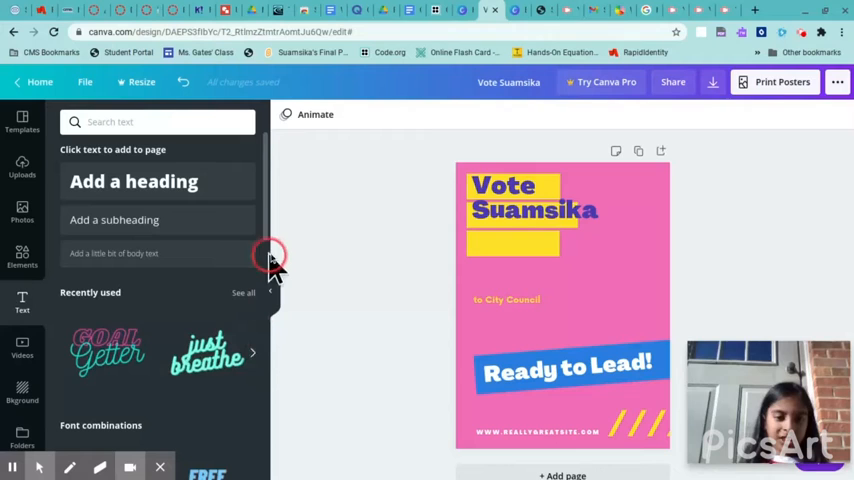
scroll("down", 3)
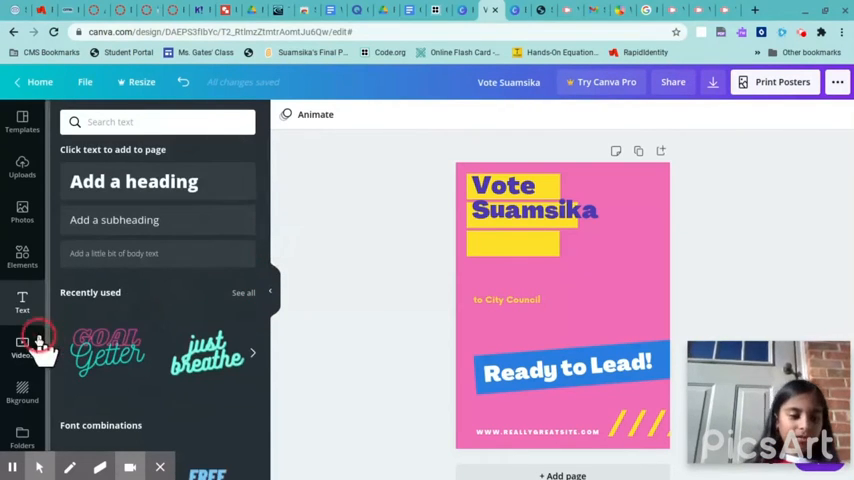
left_click(21, 347)
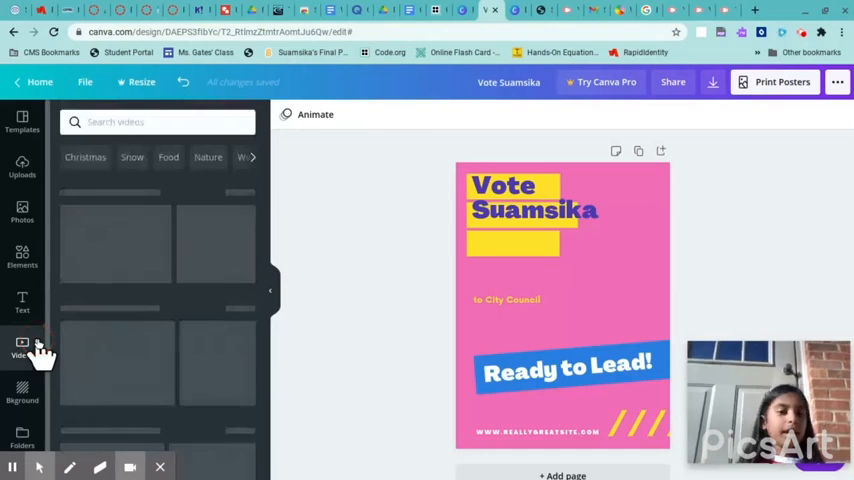
left_click(22, 347)
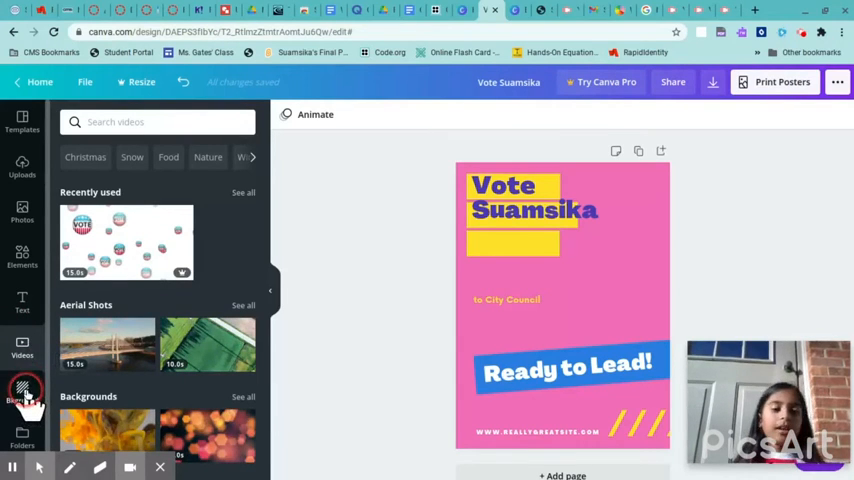
left_click(22, 402)
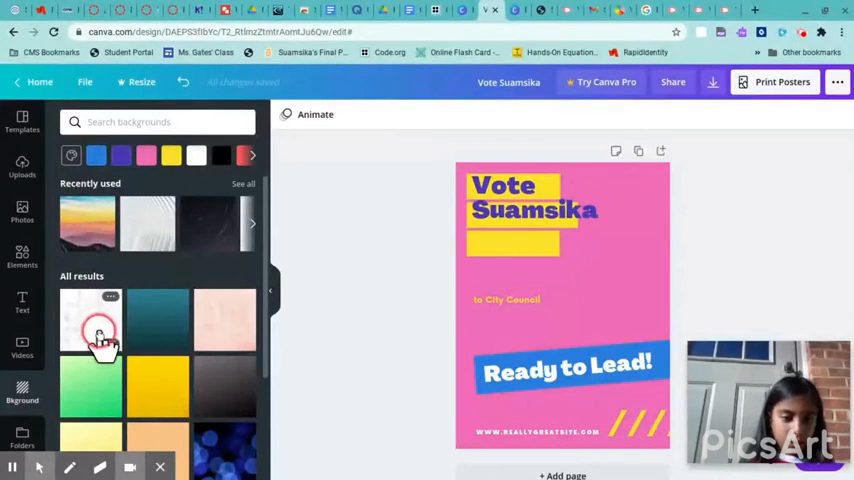
- Swap the pink background for a light green gradient and return to election poster templates
left_click(158, 385)
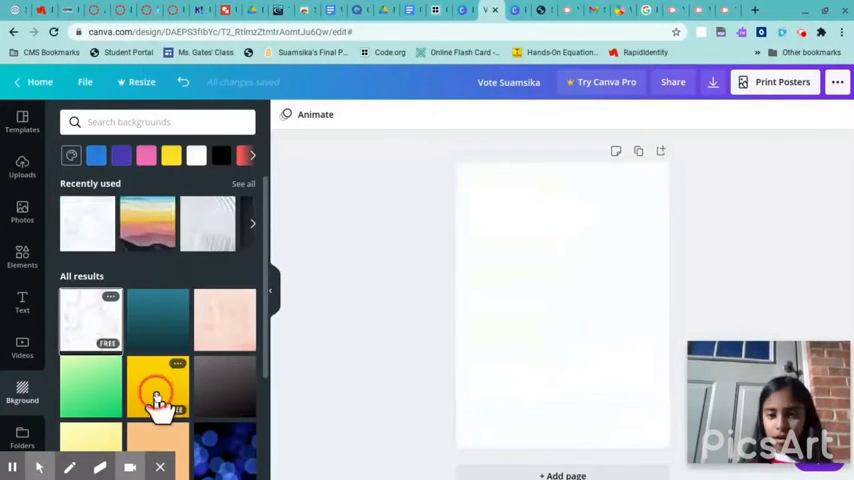
left_click(157, 380)
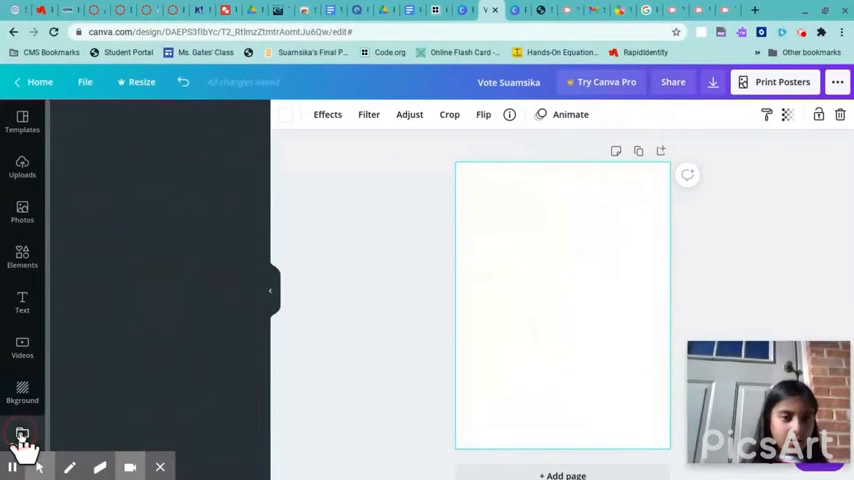
left_click(20, 427)
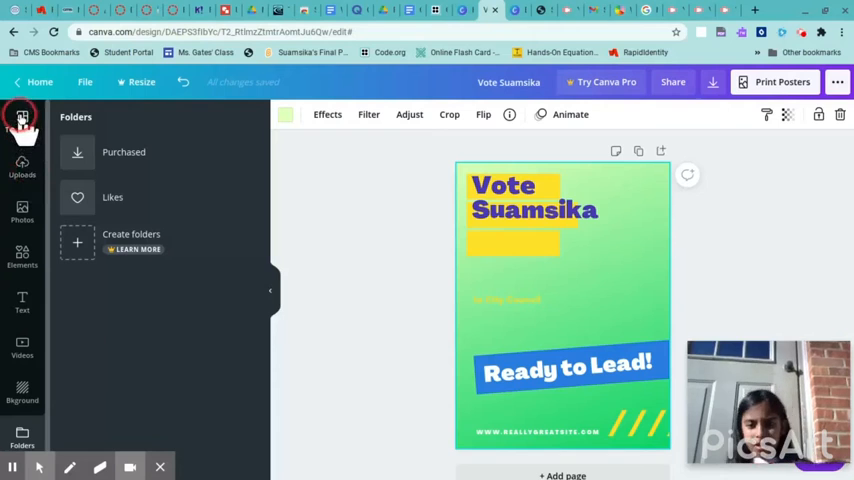
left_click(21, 120)
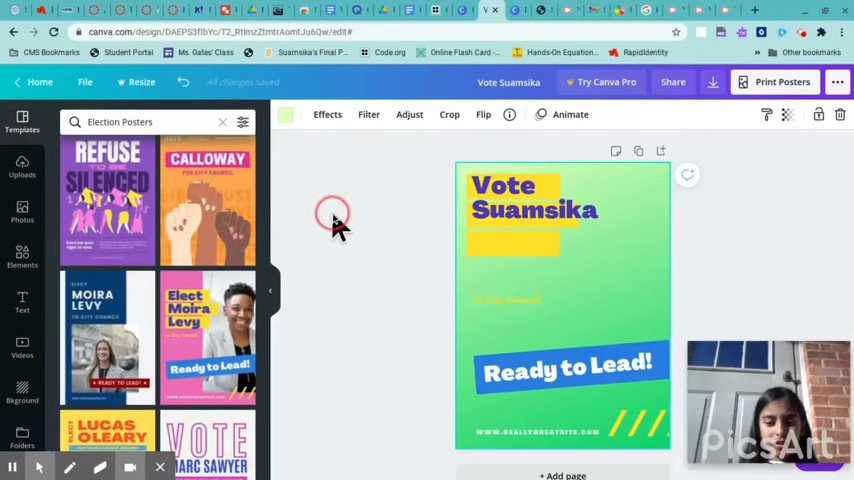
mouse_move(703, 157)
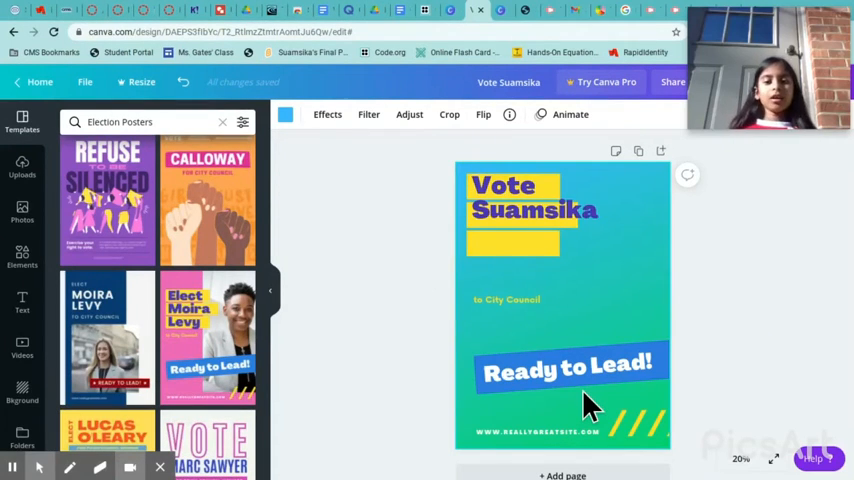
- Remove the yellow highlight block behind the title and reposition the Vote Suamsika heading
left_click(573, 275)
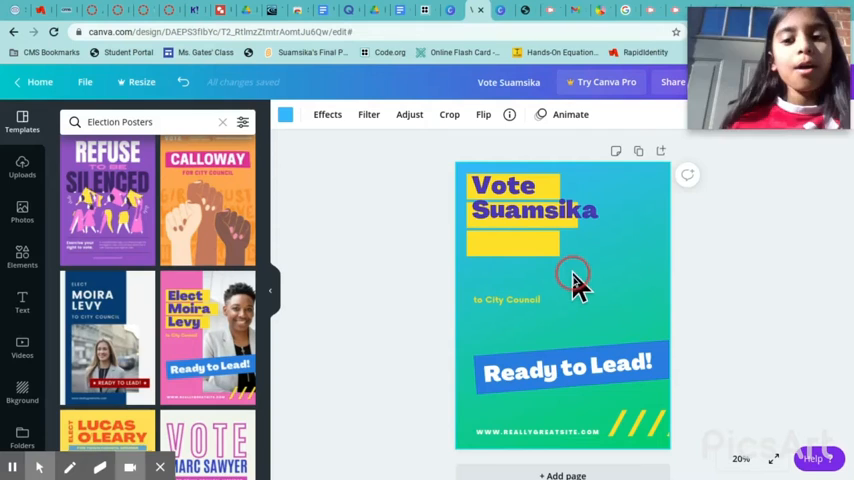
mouse_move(511, 250)
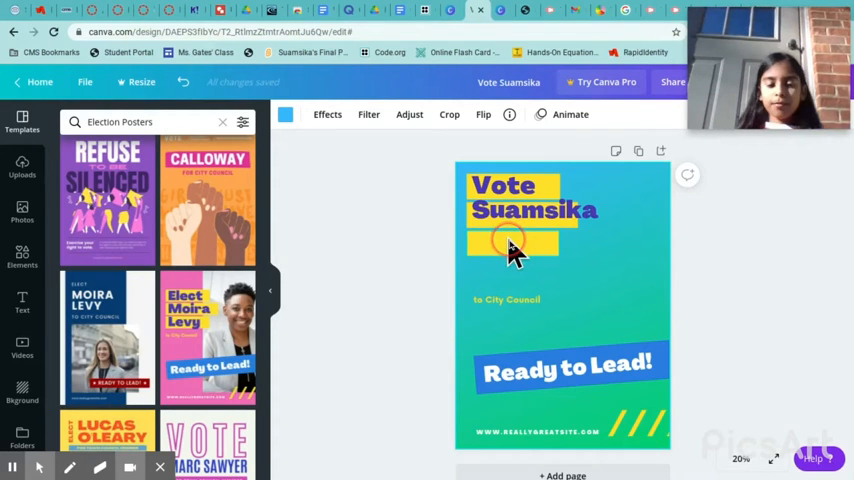
left_click(513, 245)
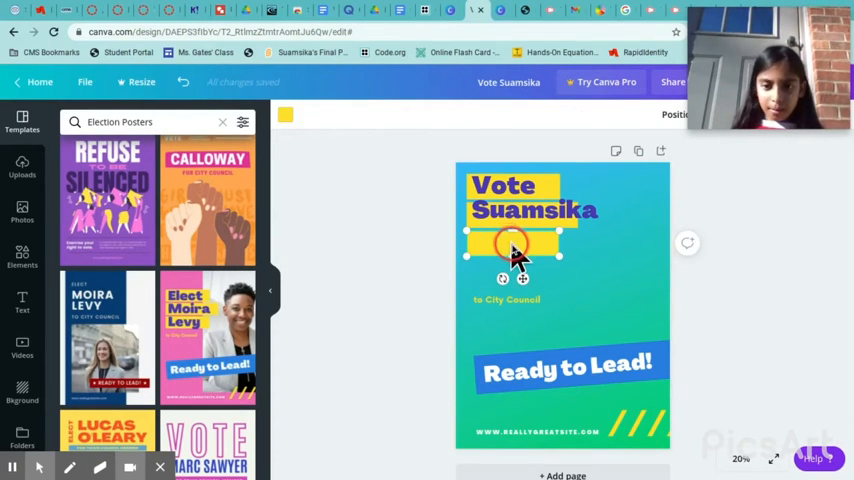
right_click(513, 252)
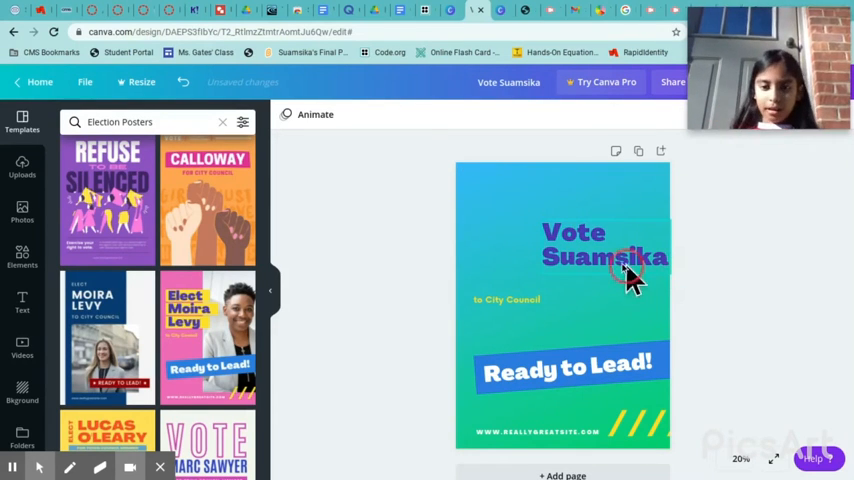
left_click(604, 255)
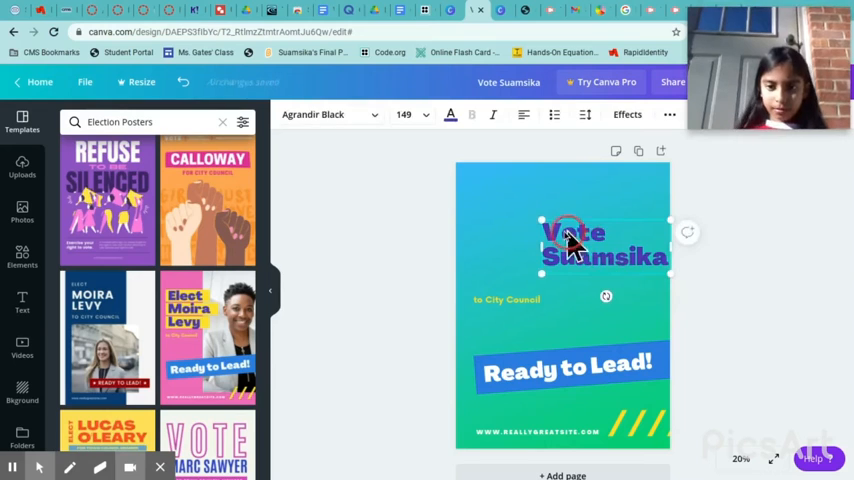
left_click_drag(570, 245, 520, 195)
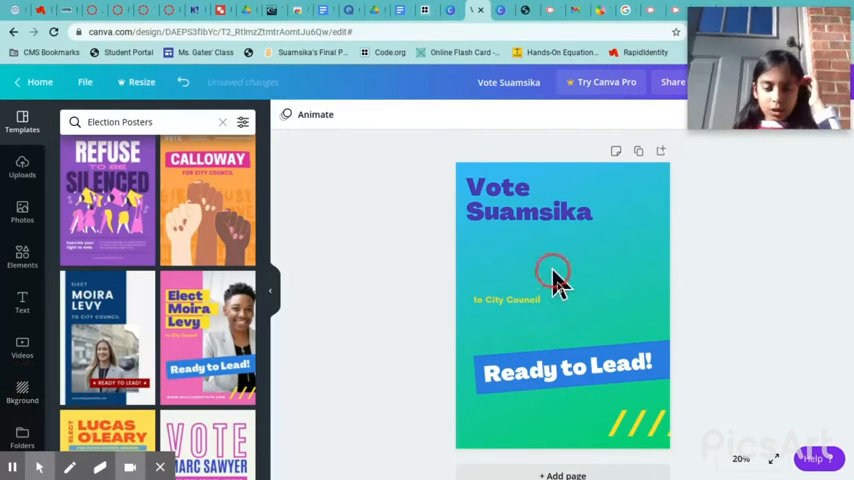
- With the Vote Suamsika heading selected, search the text styles for 'fun'
left_click(529, 200)
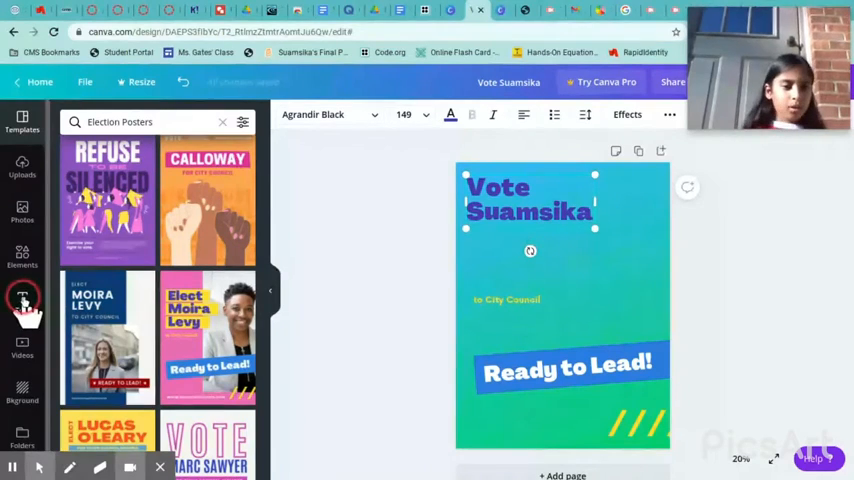
left_click(22, 300)
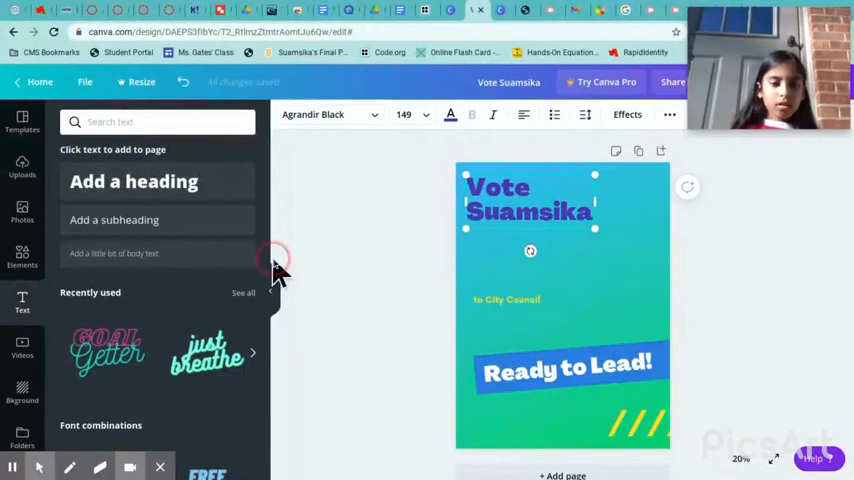
scroll("down", 3)
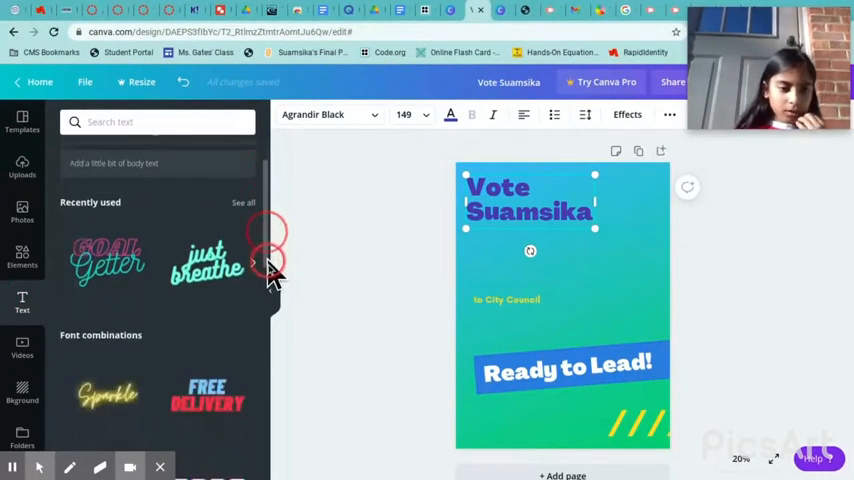
scroll("down", 3)
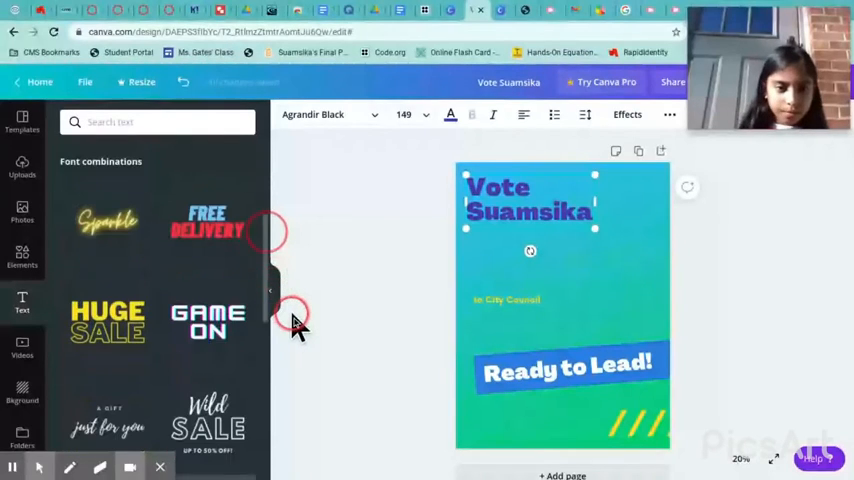
scroll("down", 3)
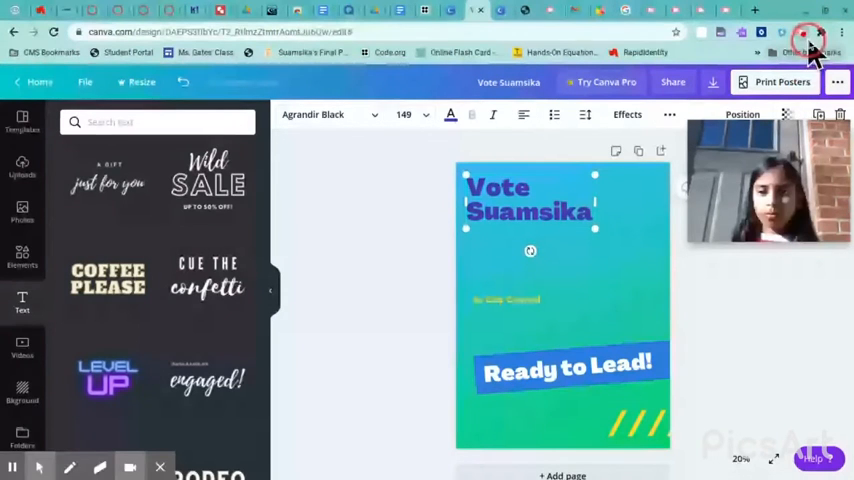
left_click(812, 36)
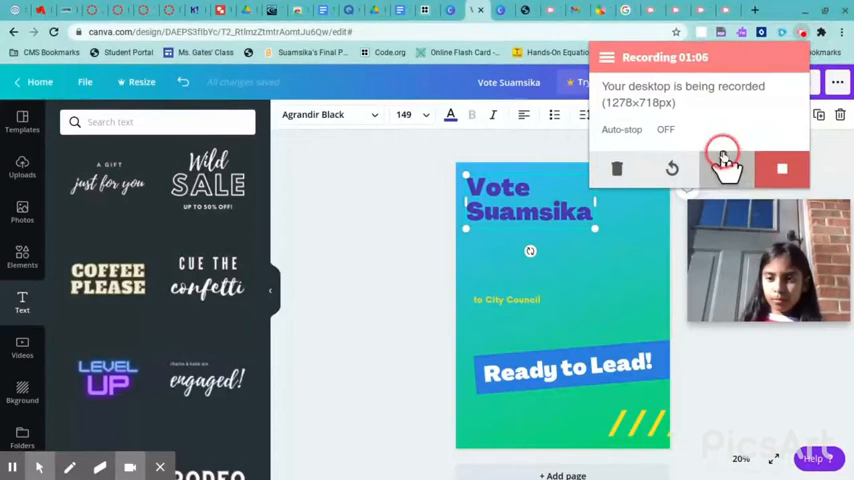
type("fun")
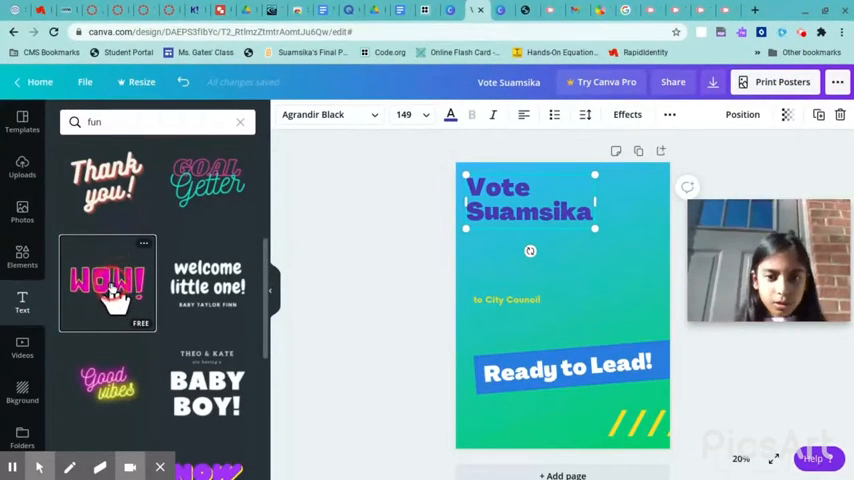
- Add the pink WOW! text style, retype it VOTE SUAMSIKA and set font size 223
left_click(107, 283)
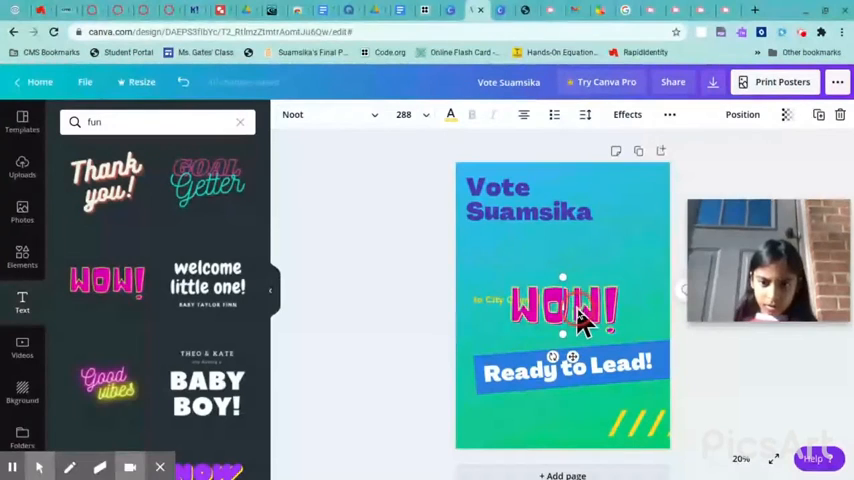
left_click(562, 305)
type("VOTE SUAMSIKA")
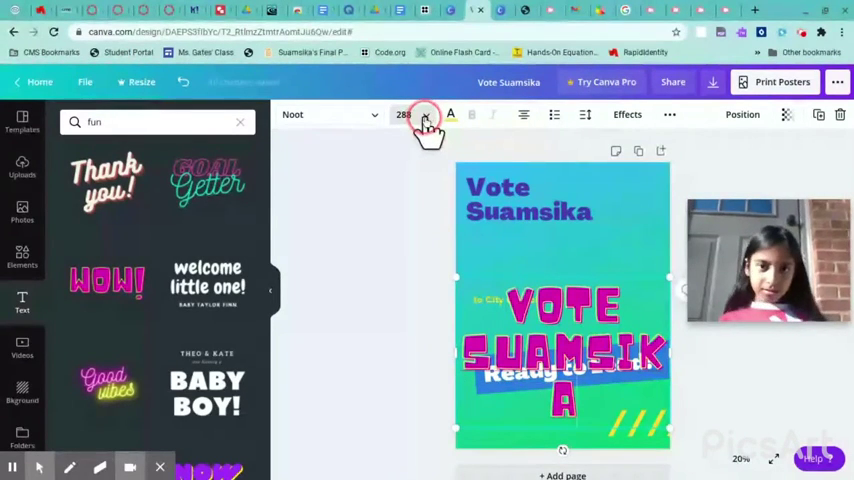
left_click(424, 114)
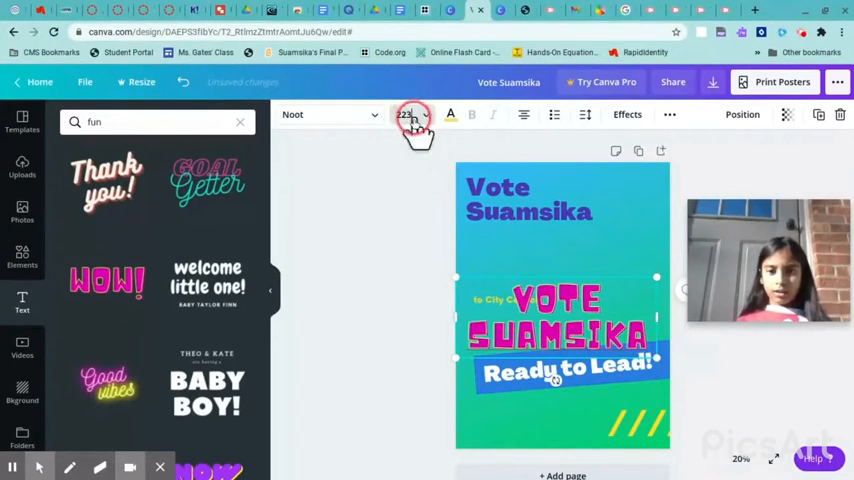
mouse_move(600, 220)
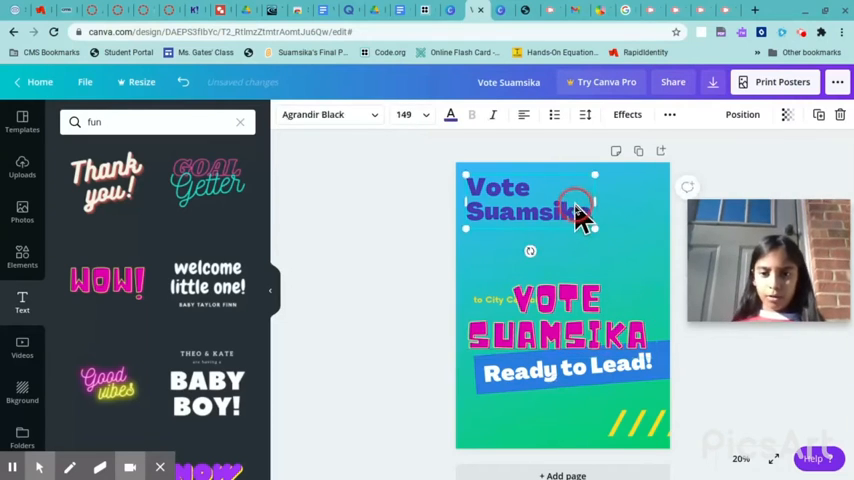
- Delete the old heading and move the VOTE SUAMSIKA title to the poster top
key("Delete")
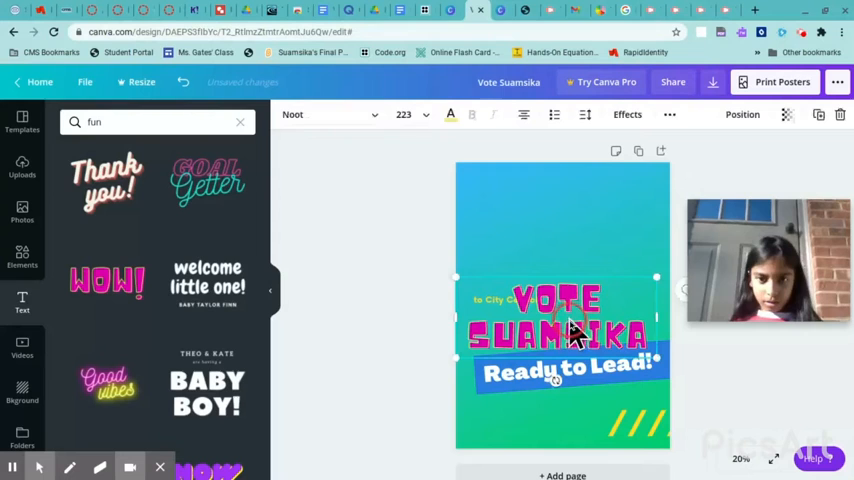
left_click_drag(560, 320, 570, 217)
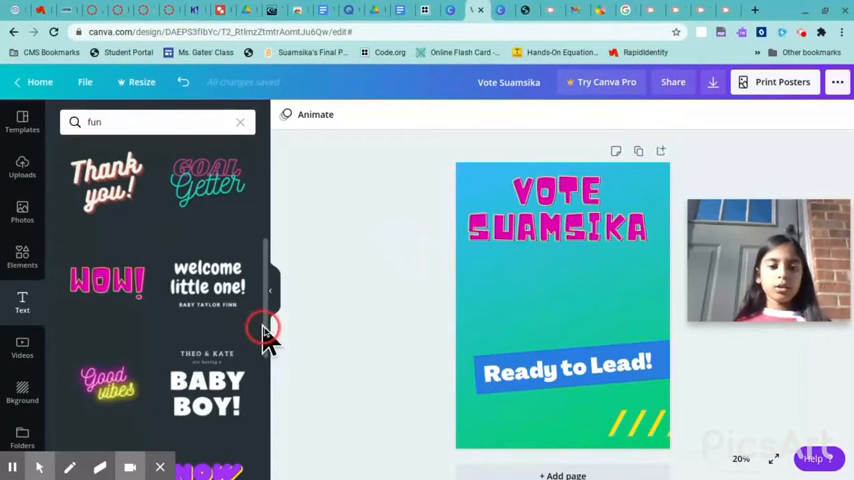
scroll("down", 3)
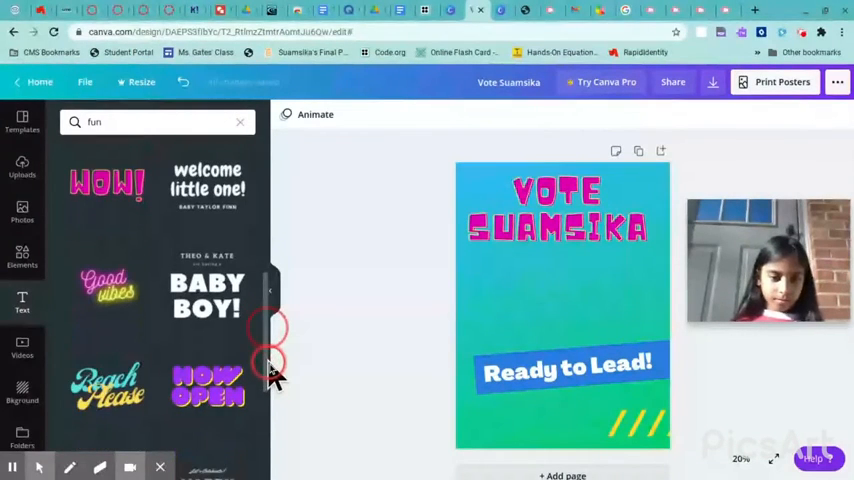
scroll("down", 3)
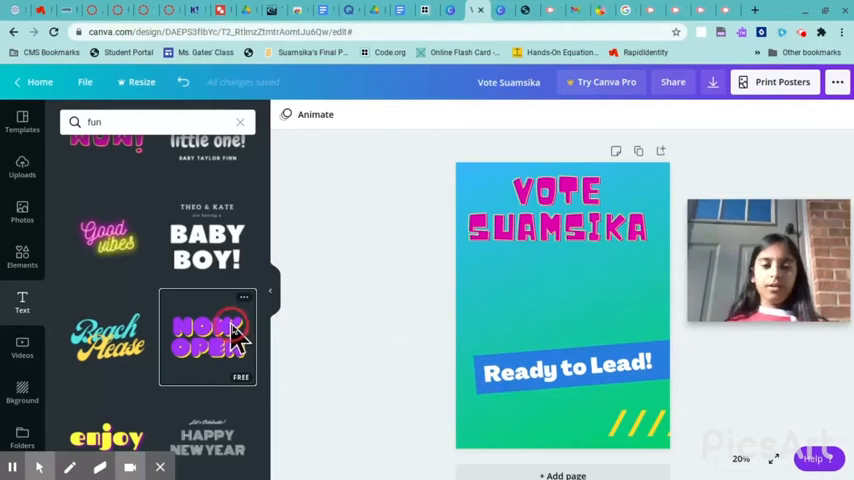
- Add the NOW OPEN style as 'FOR STUDENT COUNCIL PESIDENT' and widen it beneath the title
left_click(208, 337)
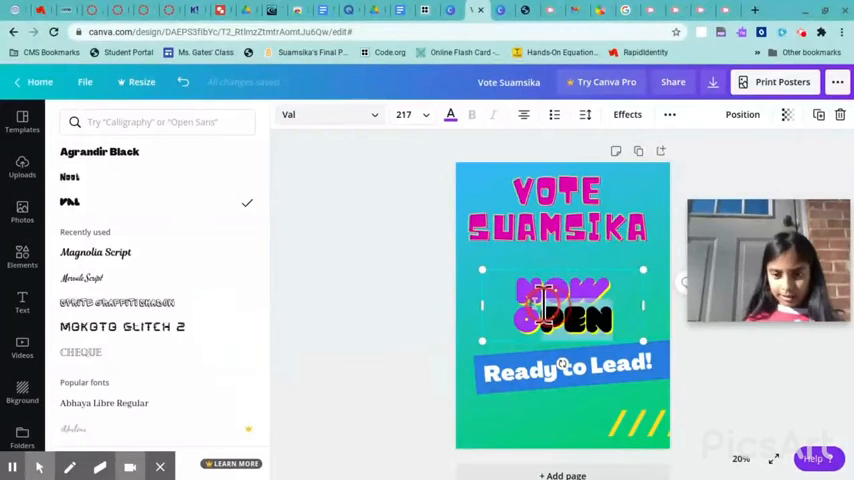
key("Delete")
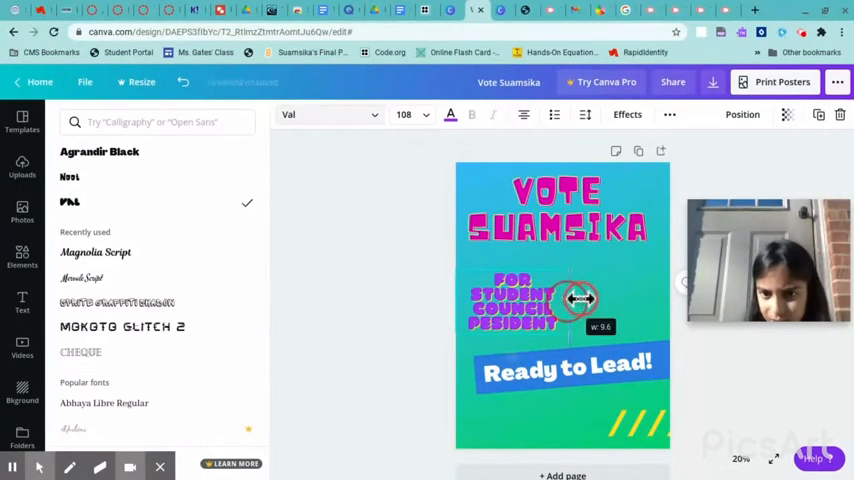
left_click_drag(581, 298, 518, 295)
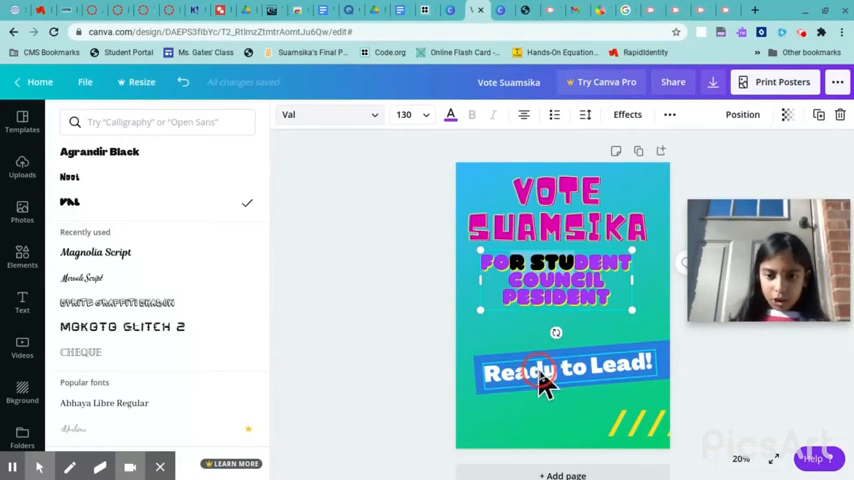
- Give the Ready to Lead! text a graffiti font, then search fonts for 'fun'
left_click(99, 151)
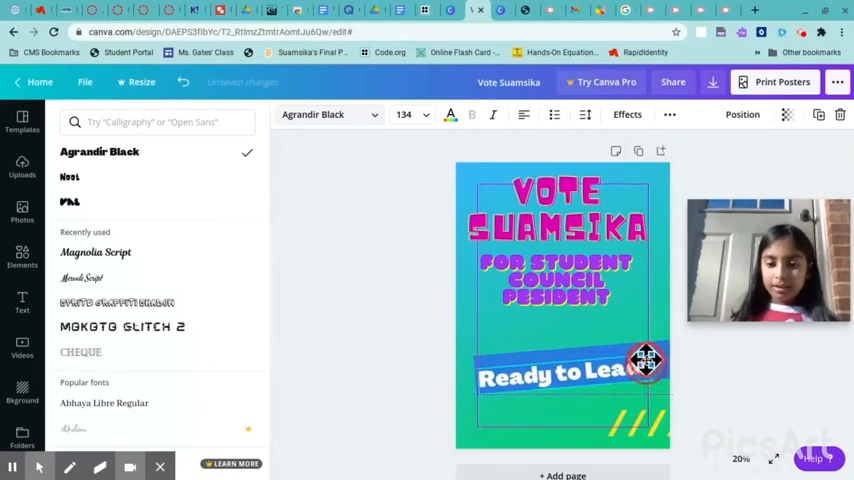
left_click(560, 374)
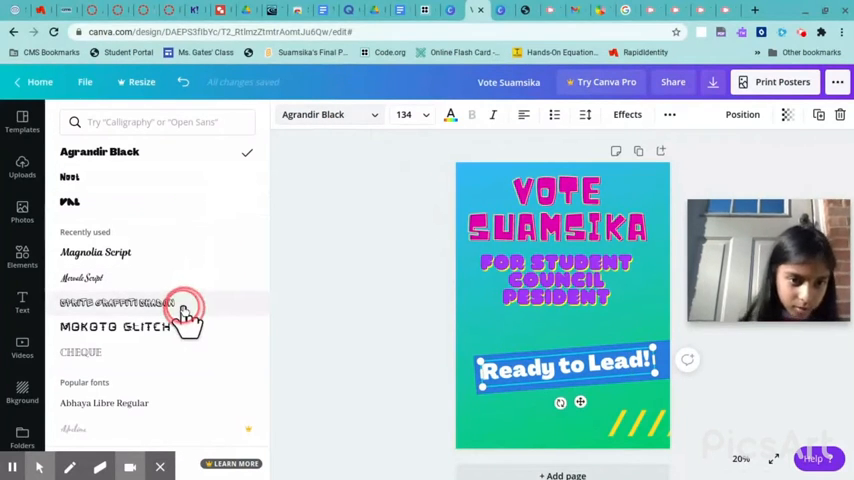
left_click(115, 302)
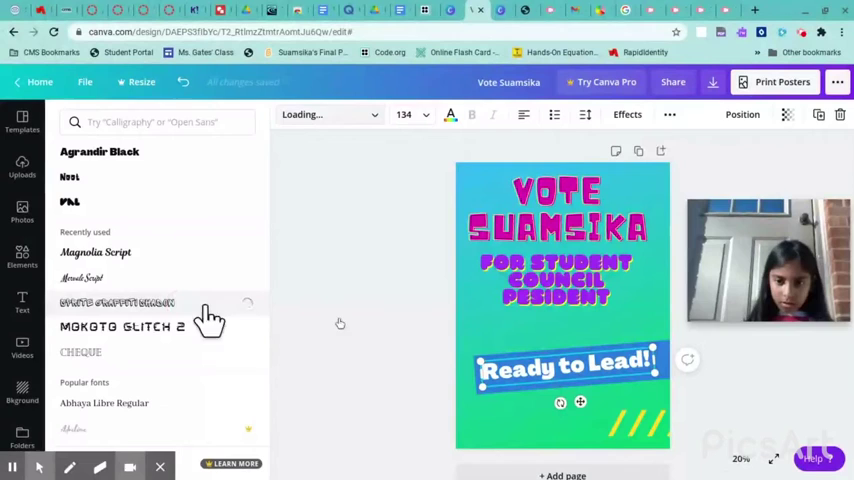
left_click(116, 302)
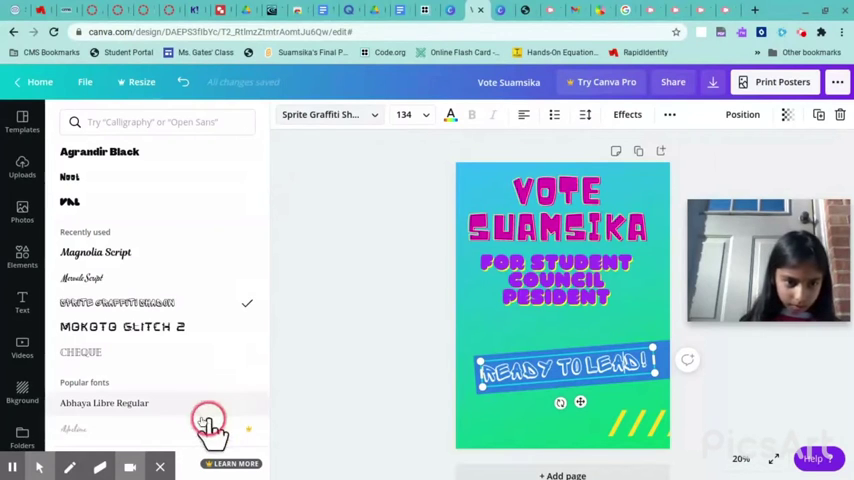
left_click(150, 121)
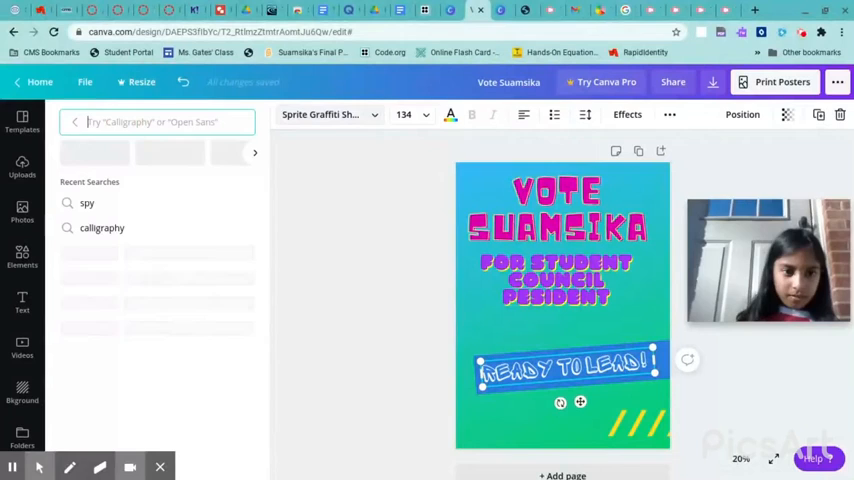
type("fun")
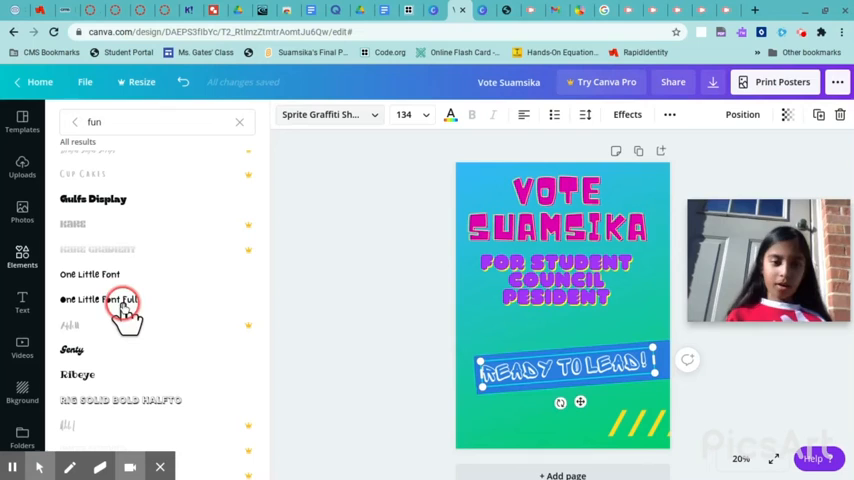
mouse_move(120, 300)
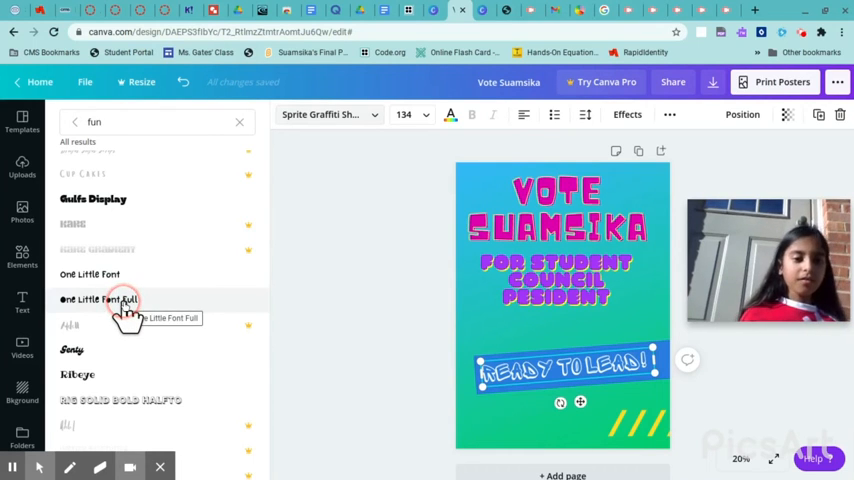
- Apply One Little Font Full to Ready to Lead! and enlarge its text box
left_click(118, 299)
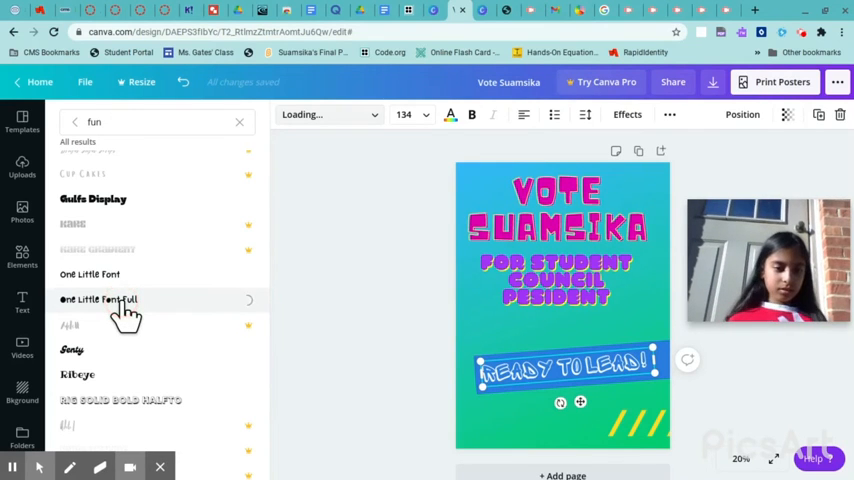
left_click(105, 299)
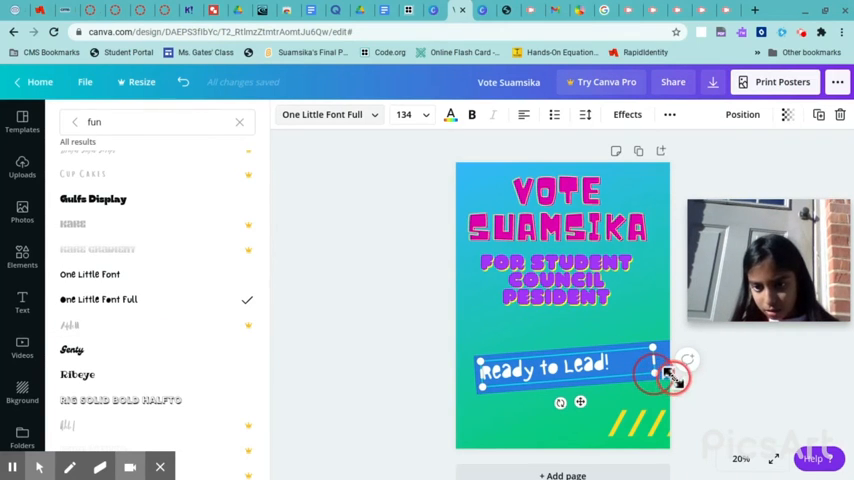
left_click_drag(658, 378, 700, 383)
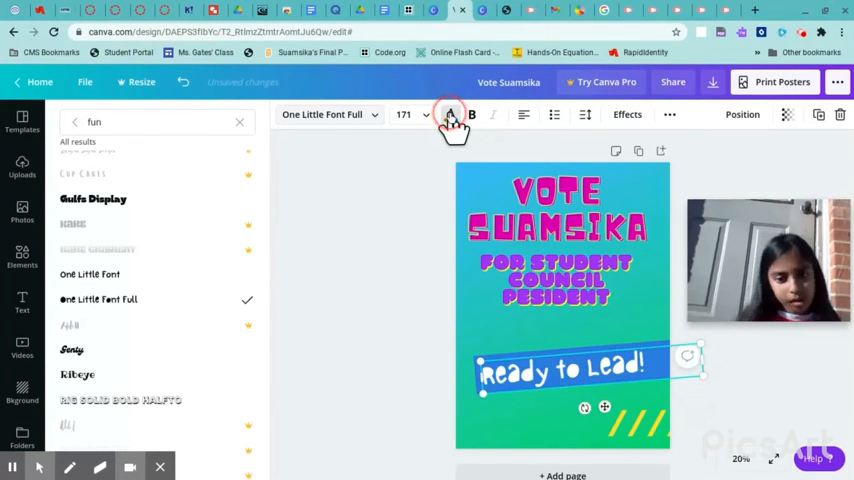
- Colour the Ready to Lead! banner text with the yellow document colour
left_click(447, 114)
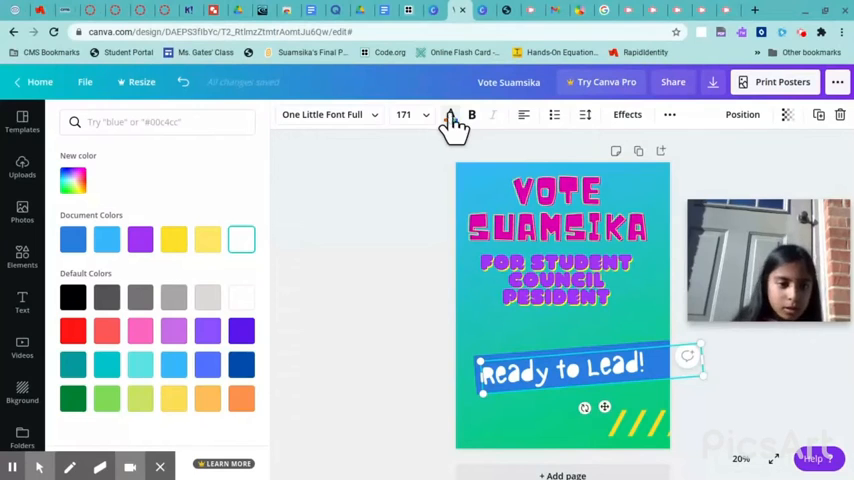
left_click(173, 240)
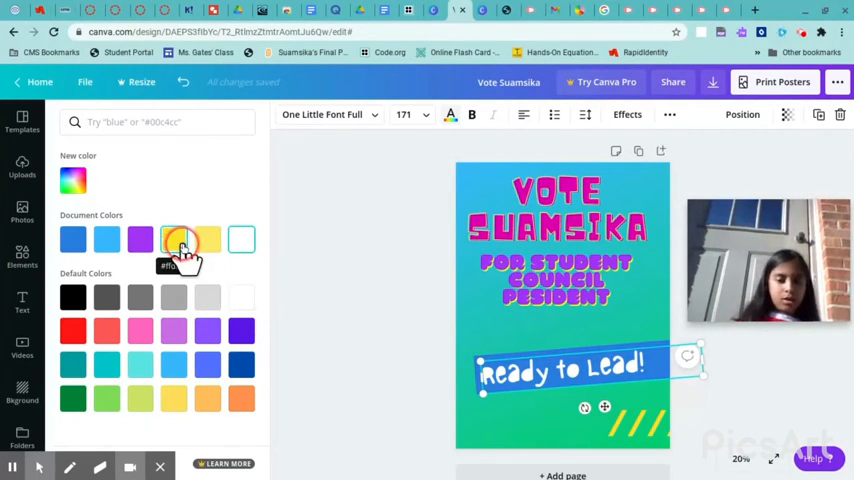
left_click(173, 240)
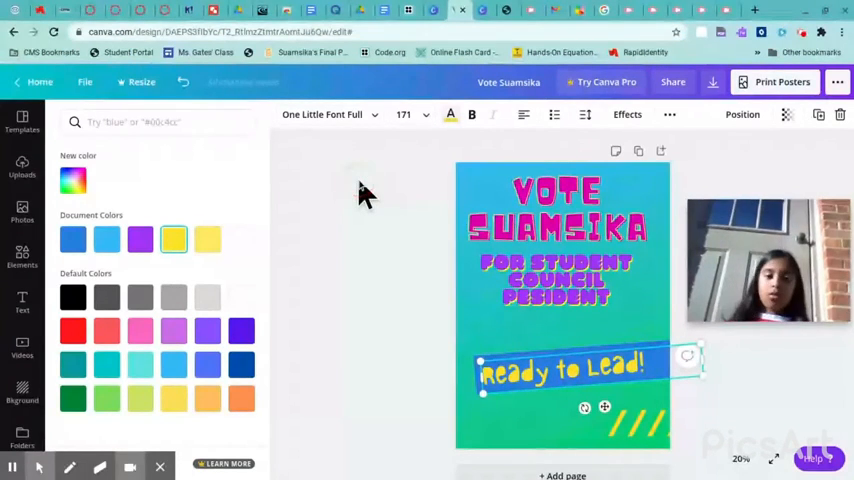
left_click(366, 273)
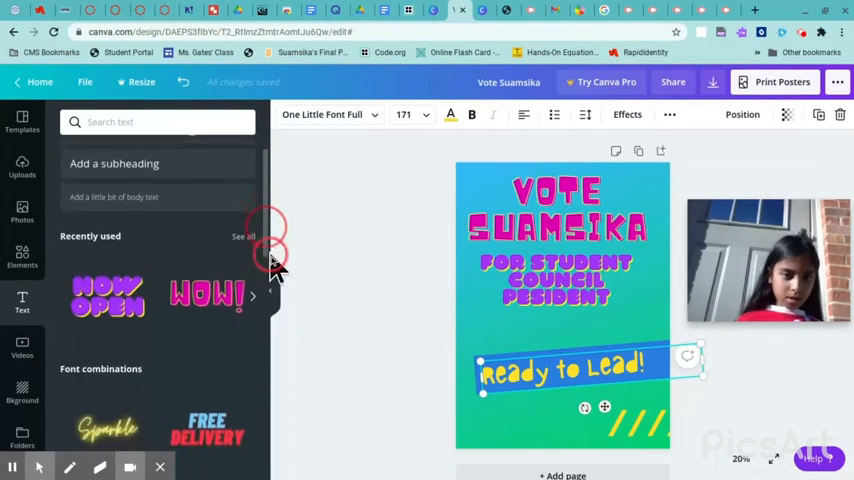
- Add the orange BOO! style as 'IF YOU WANT SUCSSES VOTE FOR THE BEST' and shrink it
scroll("down", 3)
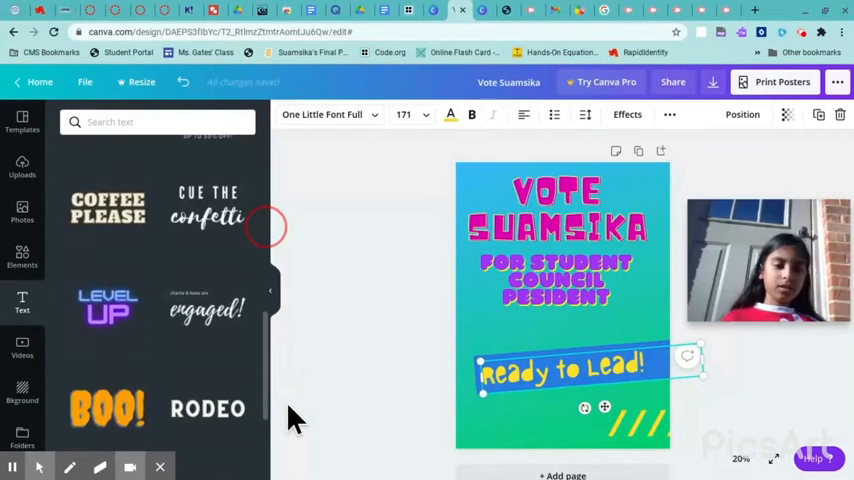
scroll("down", 3)
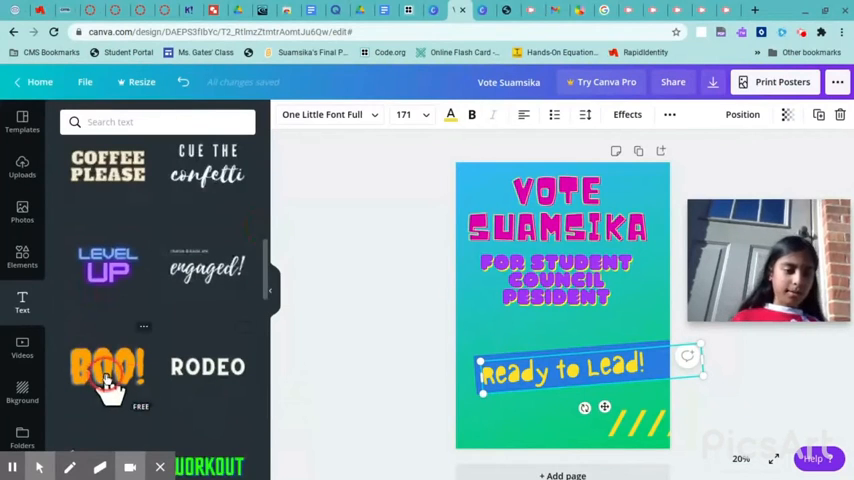
left_click(107, 372)
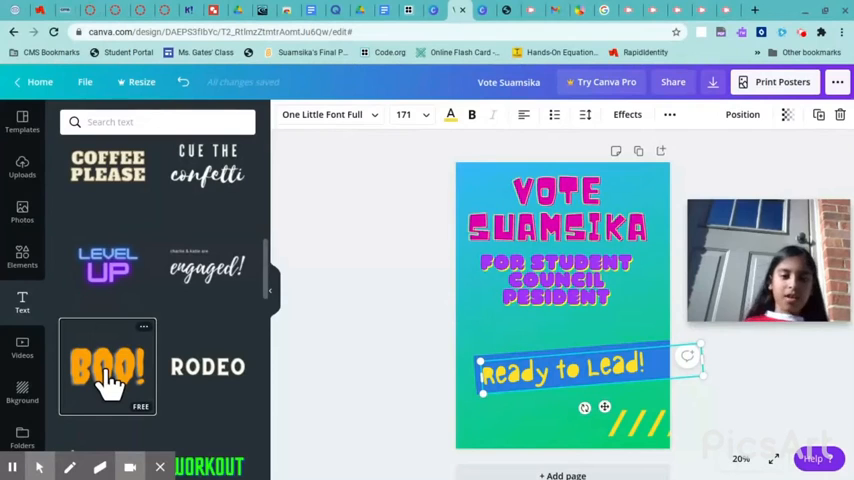
left_click(104, 367)
type("IF YOU WANT SUCSSES VOTE")
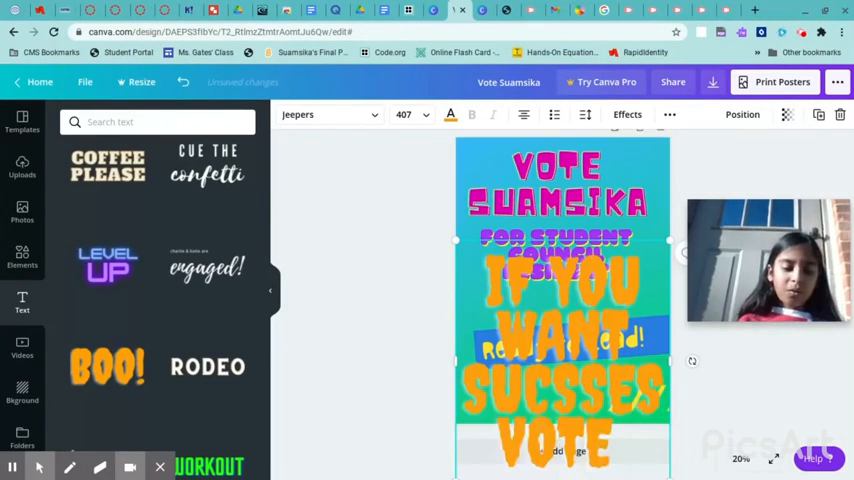
type("F")
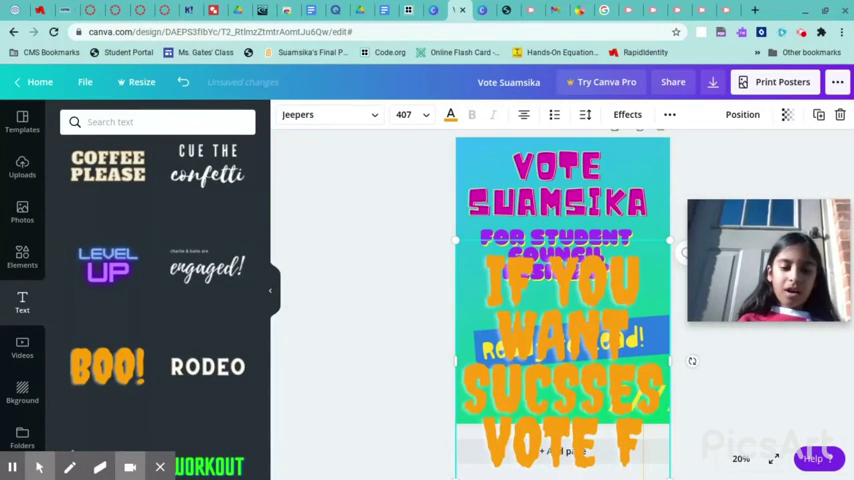
scroll("down", 3)
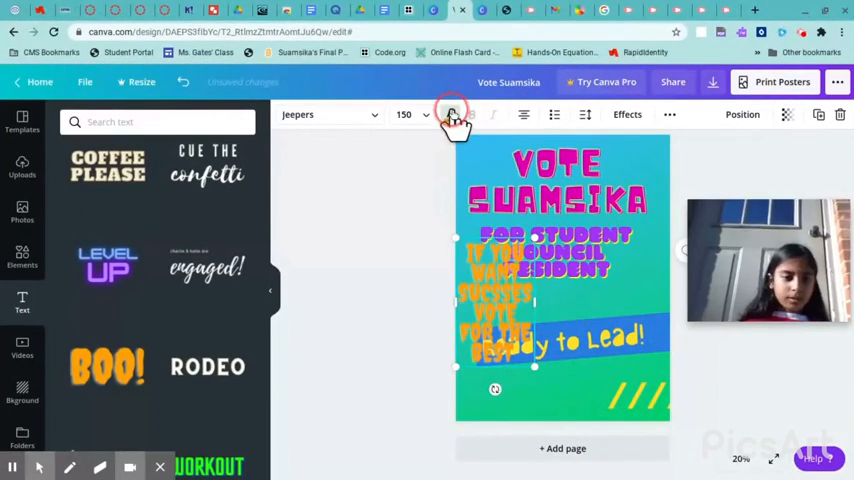
- Try purple, turquoise and blue on the 'IF YOU WANT SUCSSES' slogan, then reposition it
left_click(452, 114)
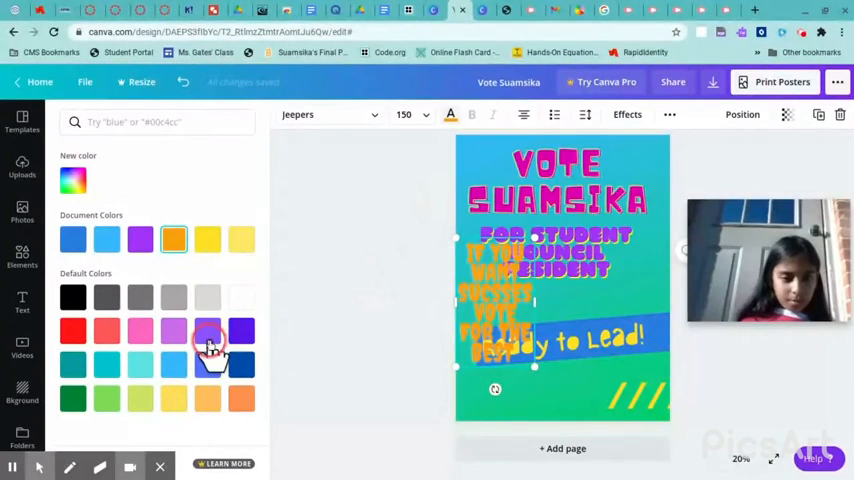
left_click(138, 362)
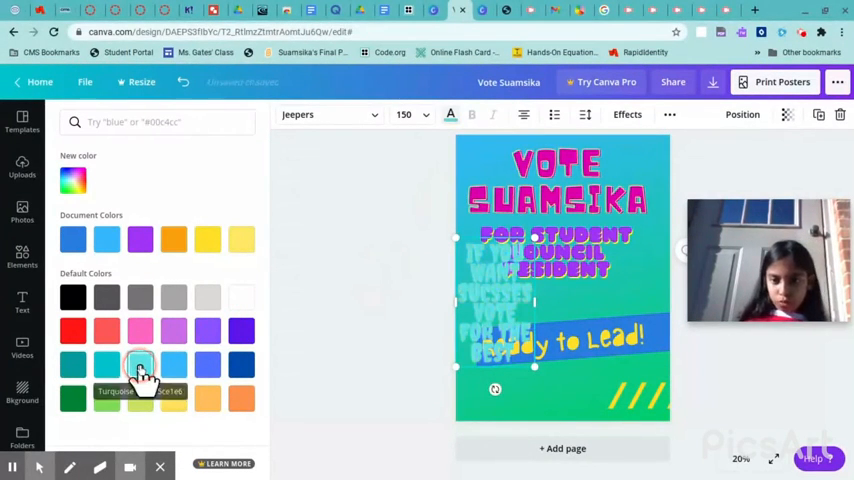
left_click(173, 362)
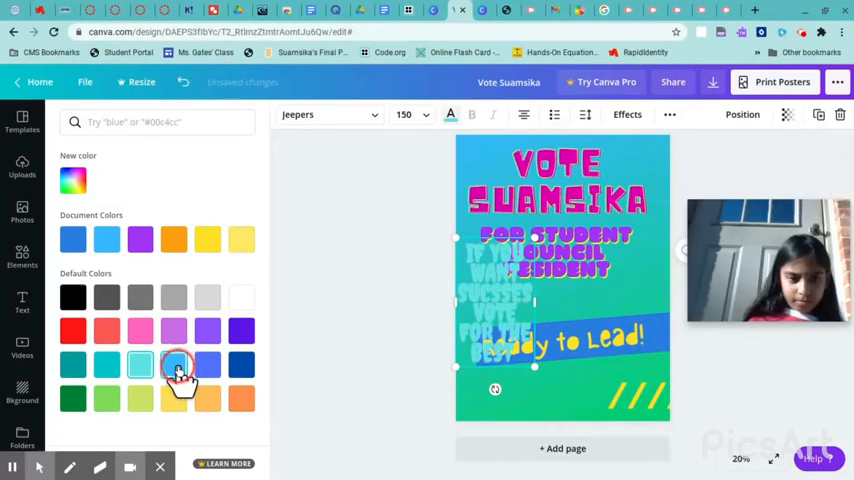
left_click(165, 367)
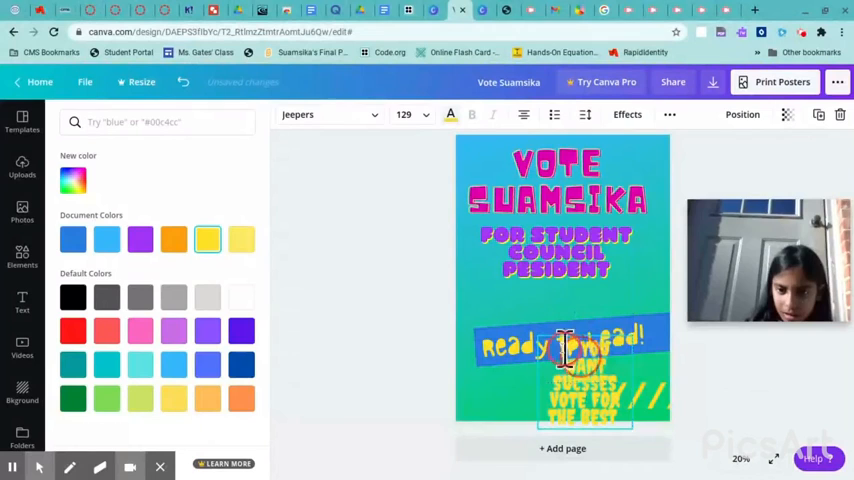
left_click(550, 345)
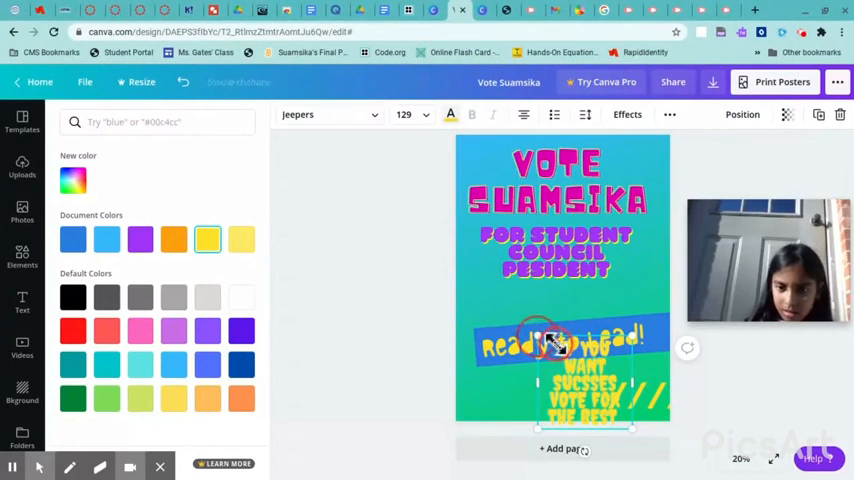